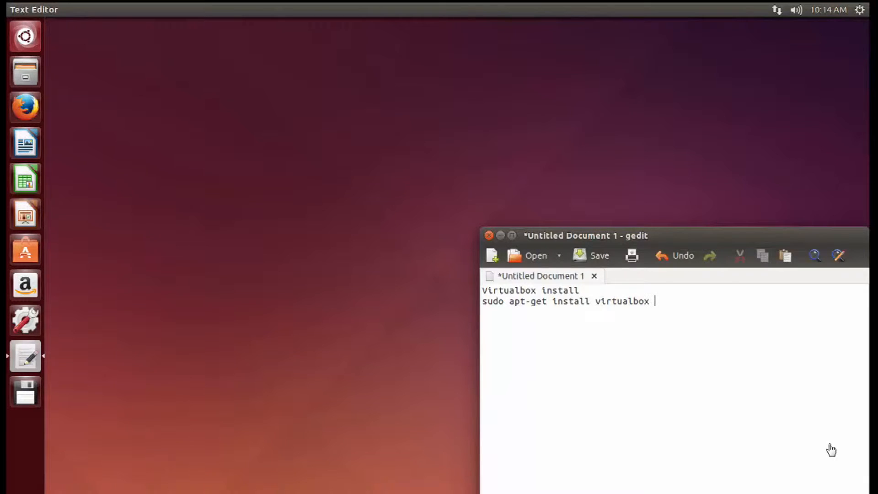
{"action": "mouse_move", "coordinate": [452, 302]}
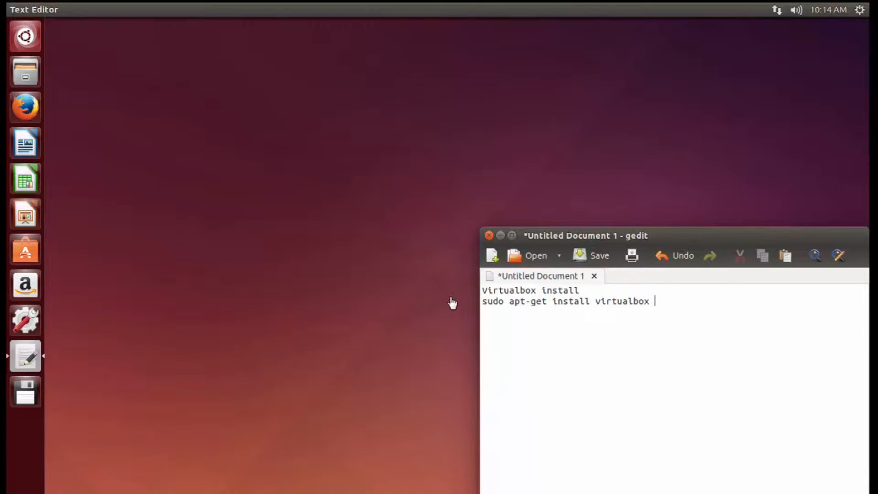
{"action": "mouse_move", "coordinate": [148, 147]}
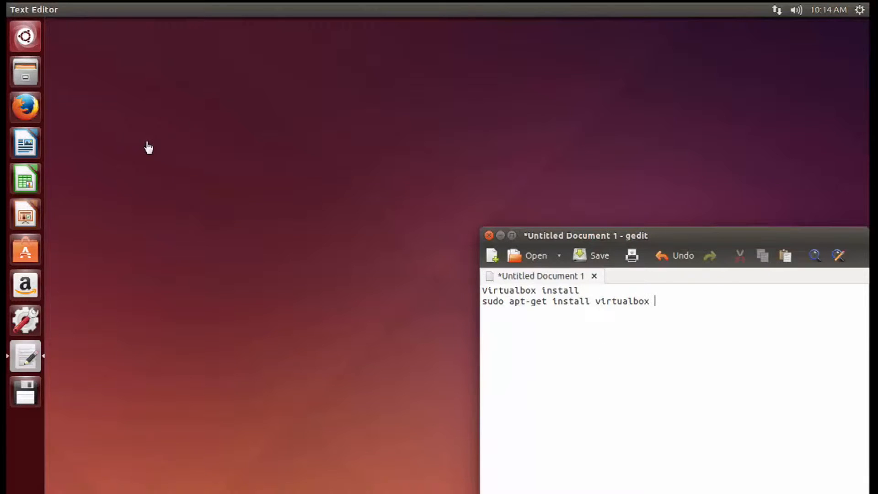
{"action": "mouse_move", "coordinate": [25, 36]}
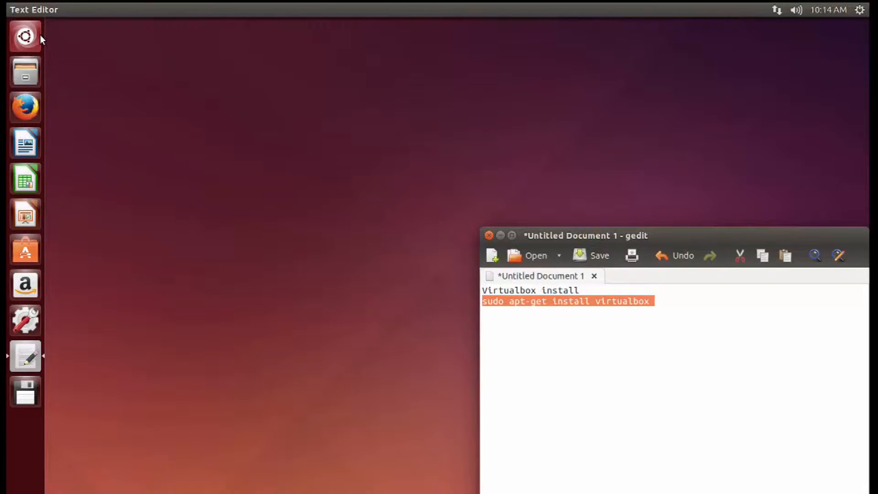
Search the Unity Dash for 'term' and launch Terminal
{"action": "left_click", "coordinate": [25, 36]}
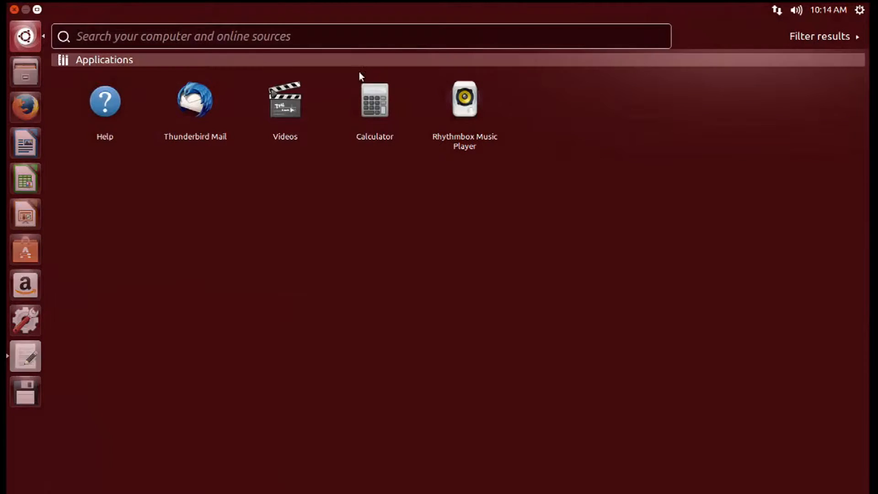
{"action": "left_click", "coordinate": [352, 36]}
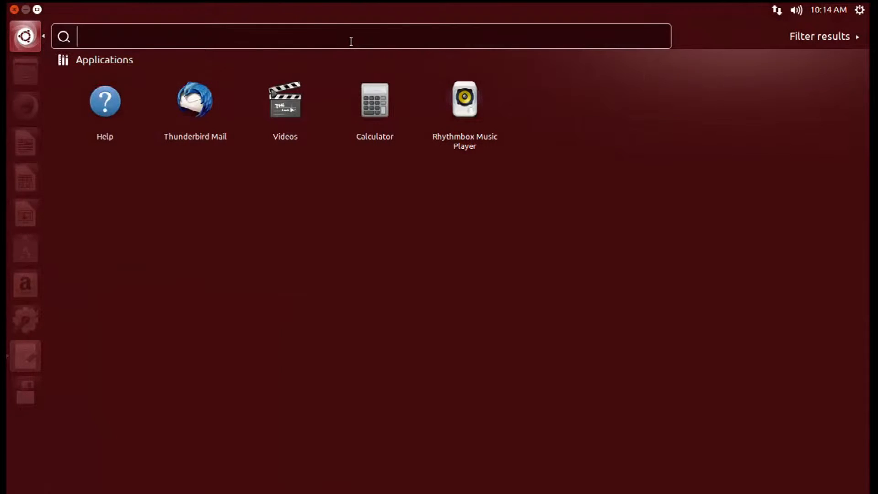
{"action": "type", "text": "term"}
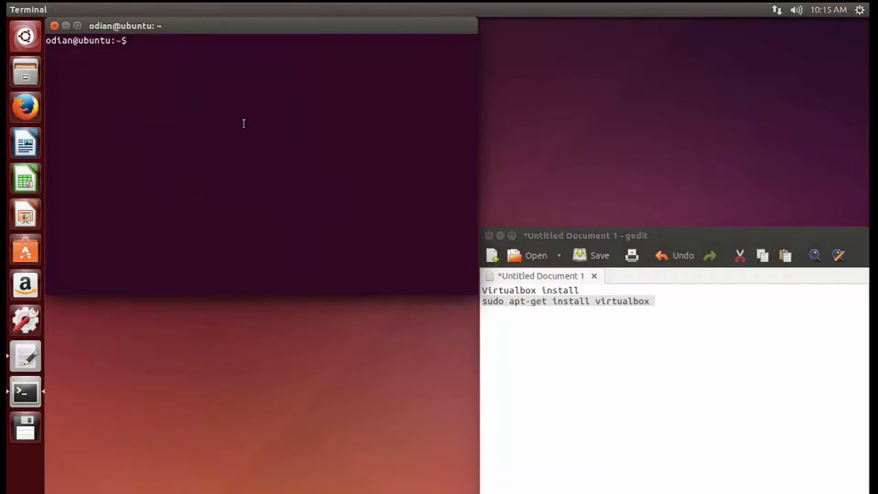
Run 'sudo apt-get install virtualbox' in the terminal
{"action": "type", "text": "sudo apt-get"}
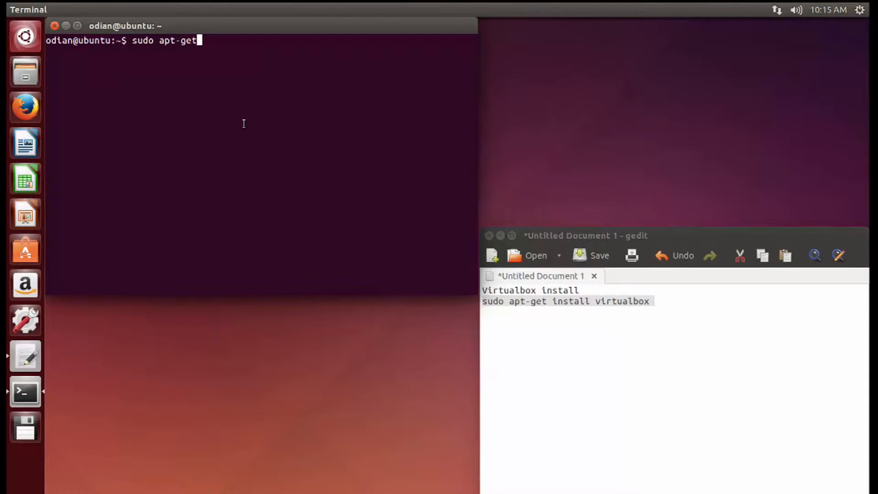
{"action": "type", "text": "install vi"}
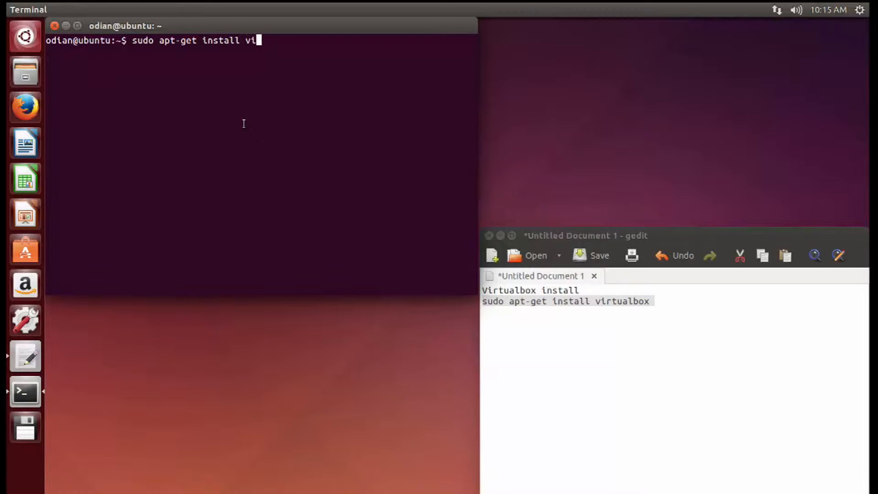
{"action": "type", "text": "rtu"}
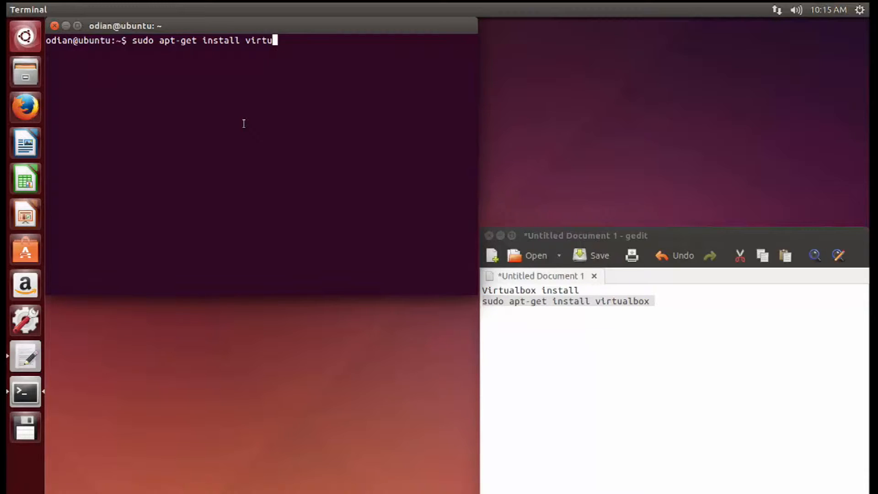
{"action": "type", "text": "albox"}
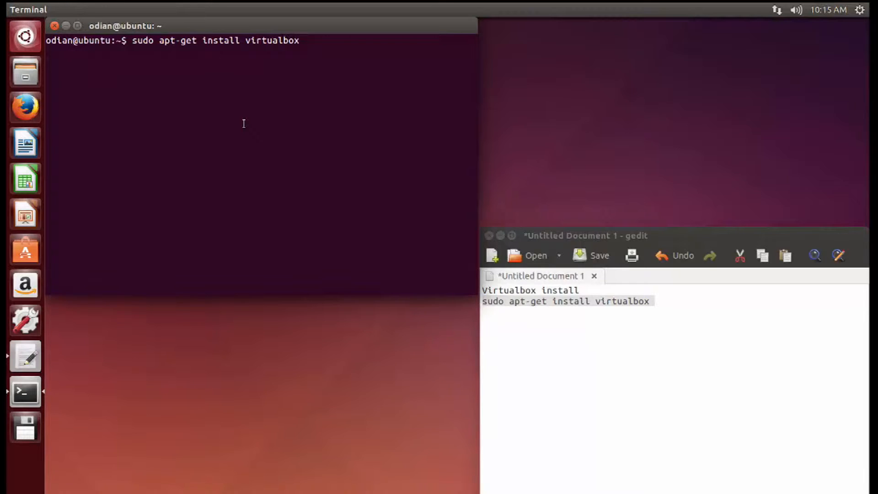
{"action": "key", "text": "Return"}
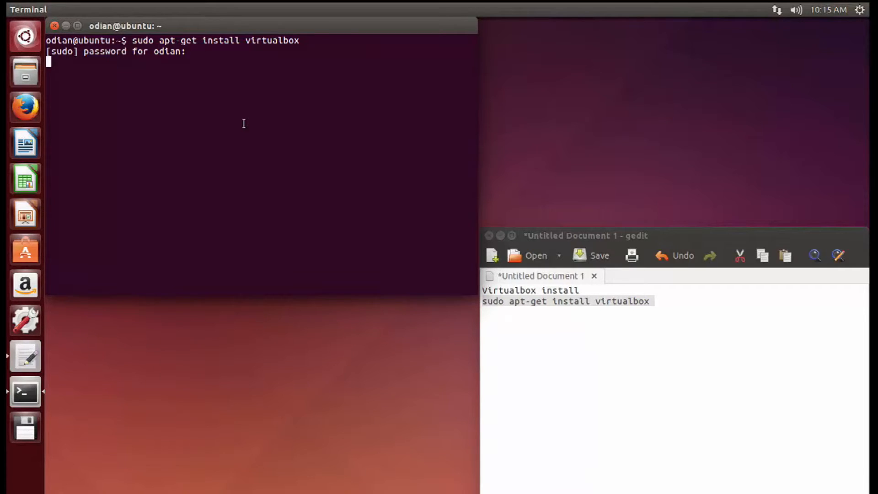
Submit the sudo password to authorize the install
{"action": "key", "text": "Return"}
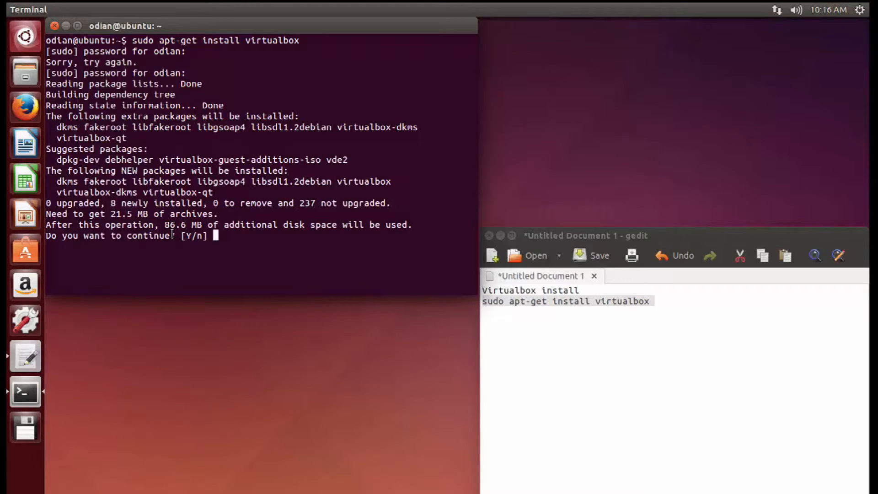
{"action": "mouse_move", "coordinate": [256, 318]}
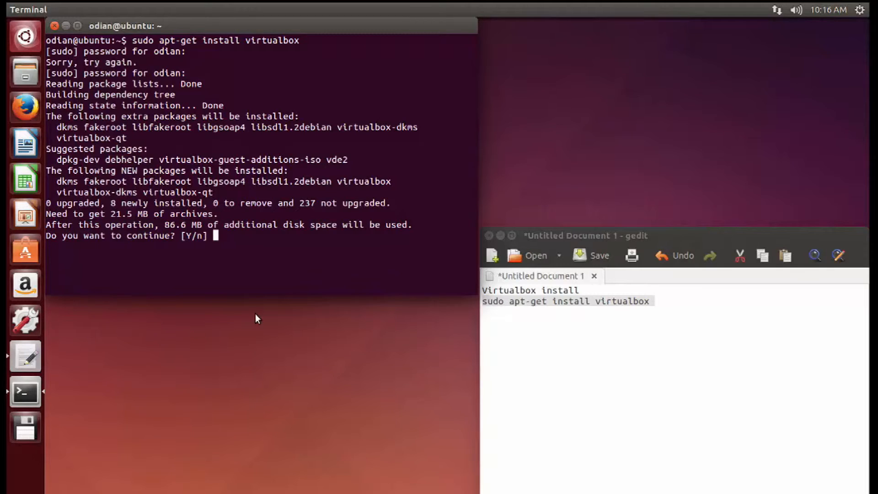
Confirm with 'y' to install the 8 packages, then move the terminal window lower
{"action": "type", "text": "y"}
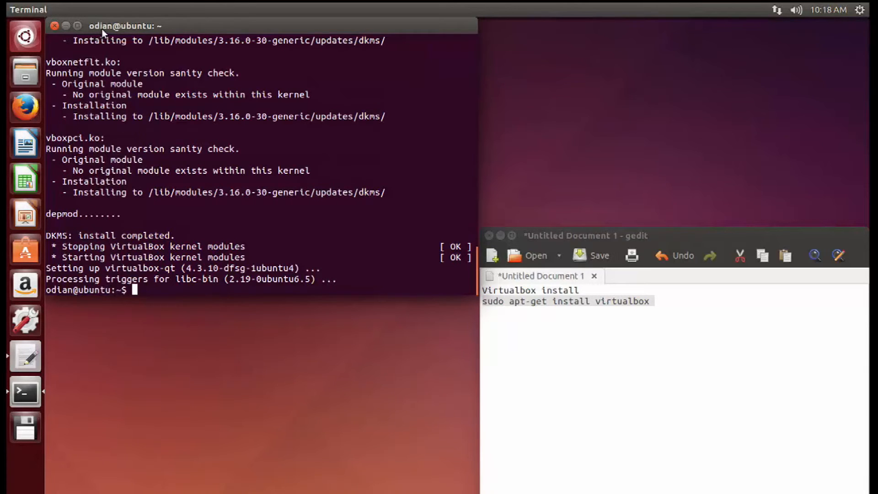
{"action": "left_click_drag", "start_coordinate": [127, 26], "coordinate": [151, 60]}
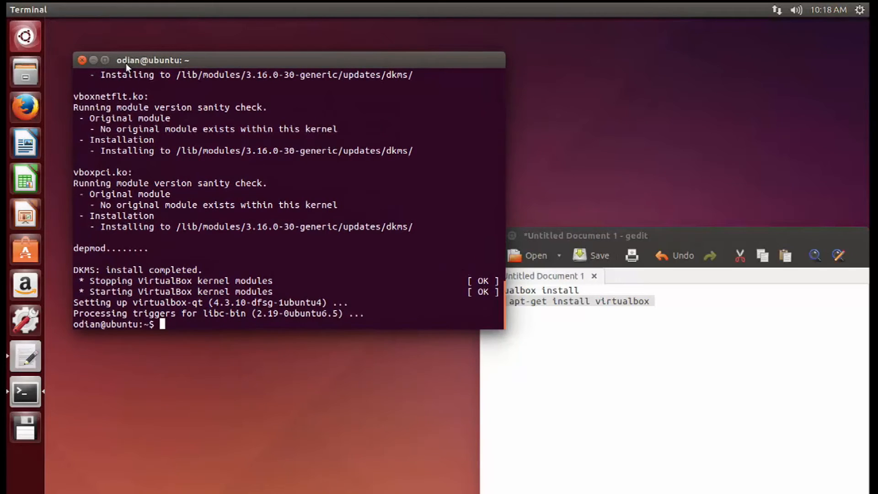